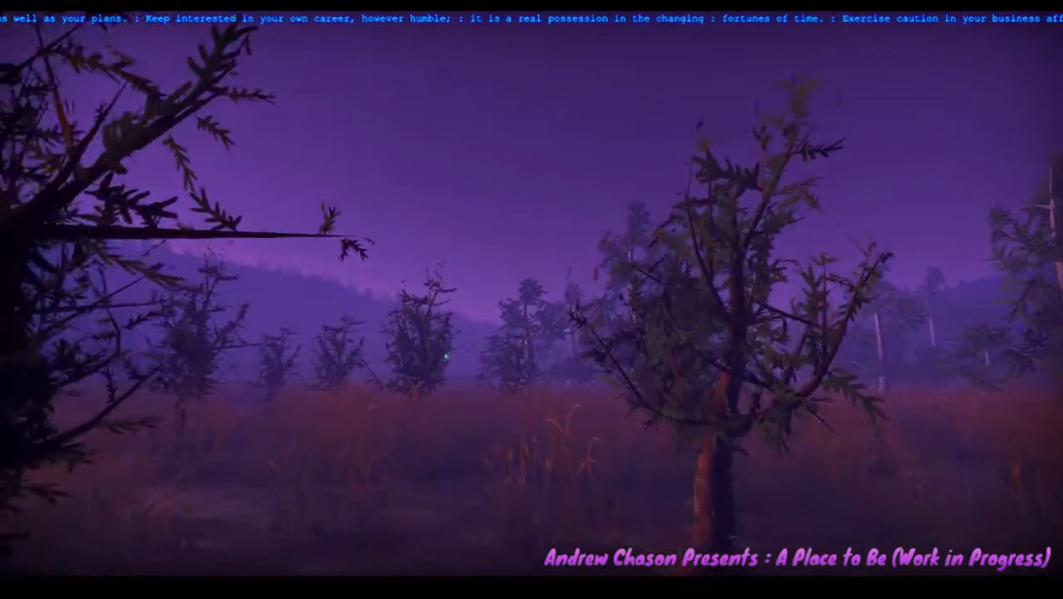
mouse_move(532, 300)
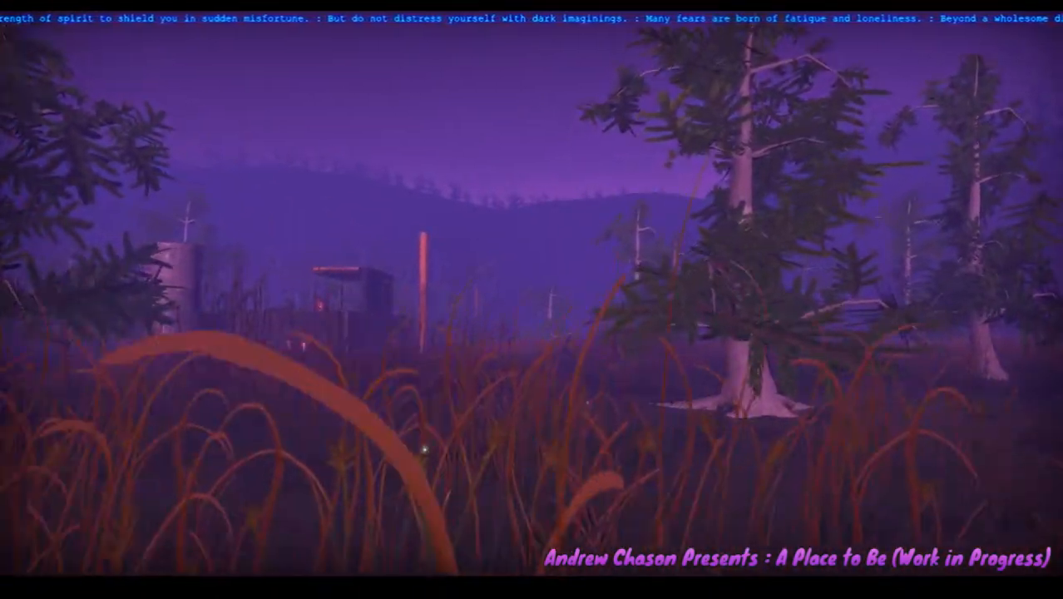
mouse_move(532, 299)
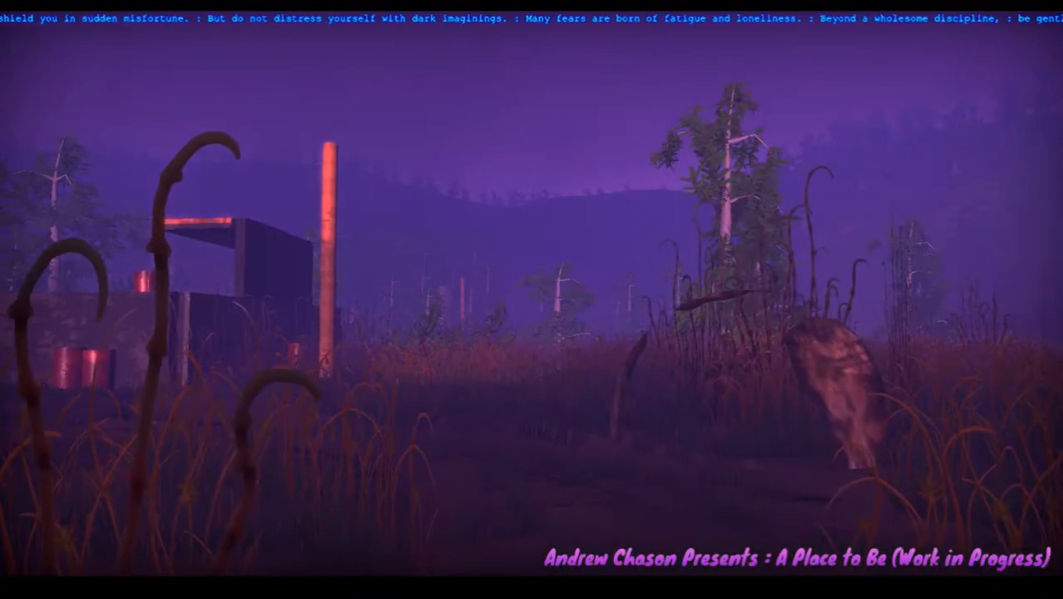
mouse_move(531, 300)
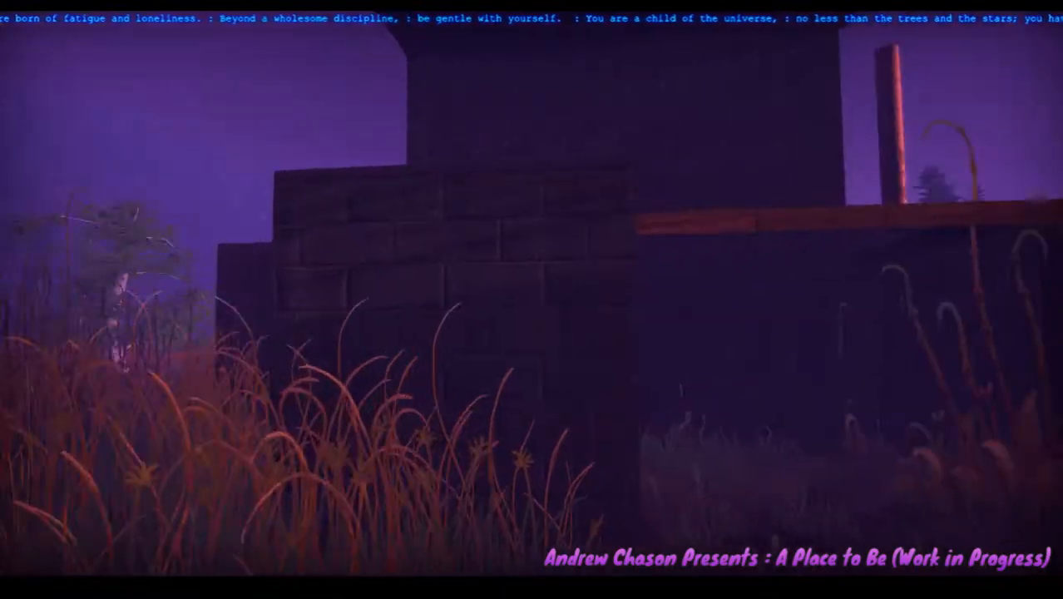
mouse_move(532, 299)
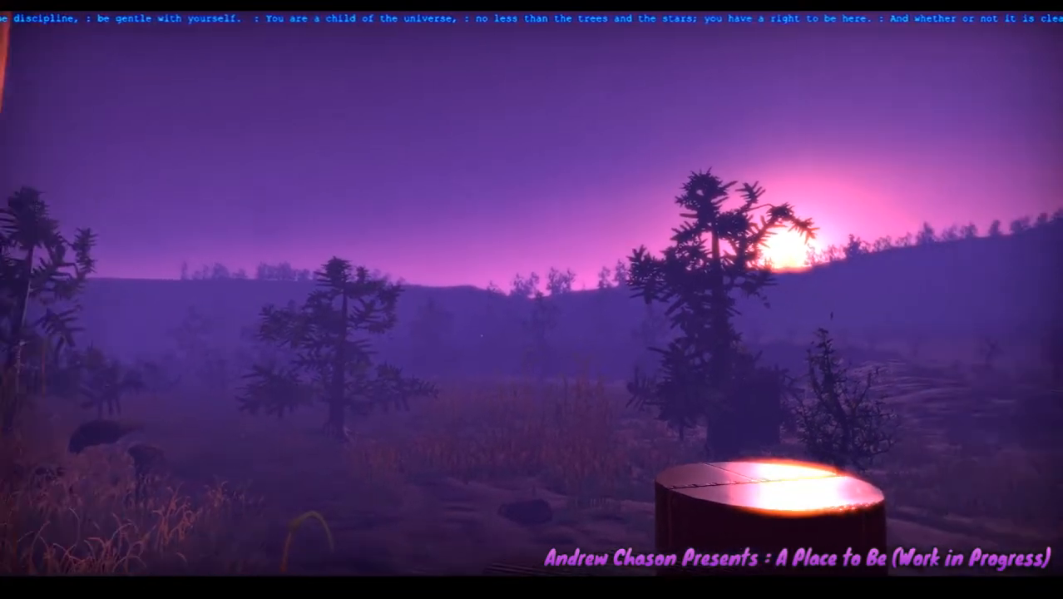
mouse_move(531, 300)
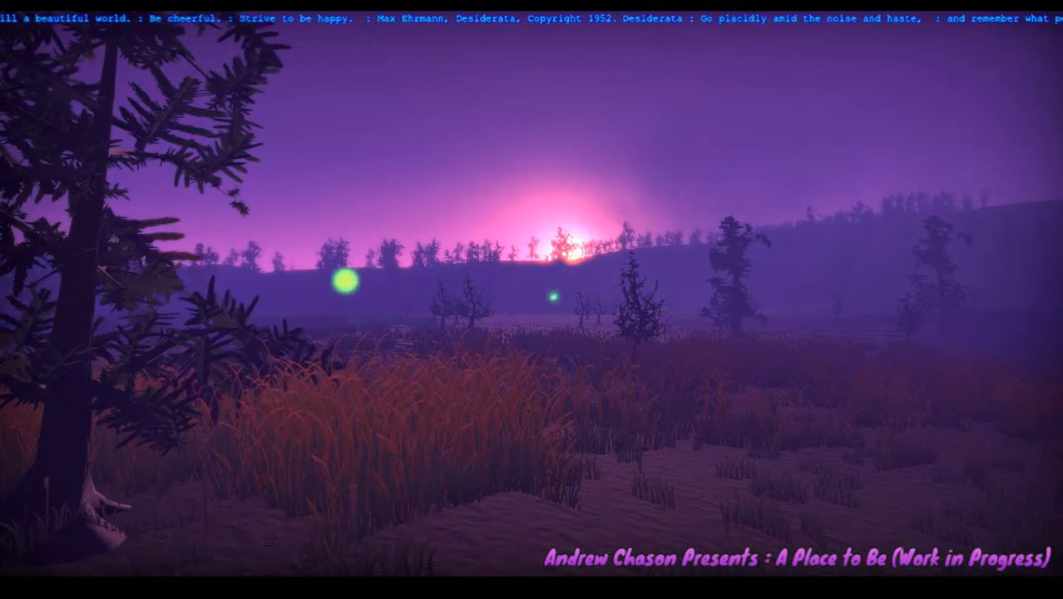
mouse_move(531, 300)
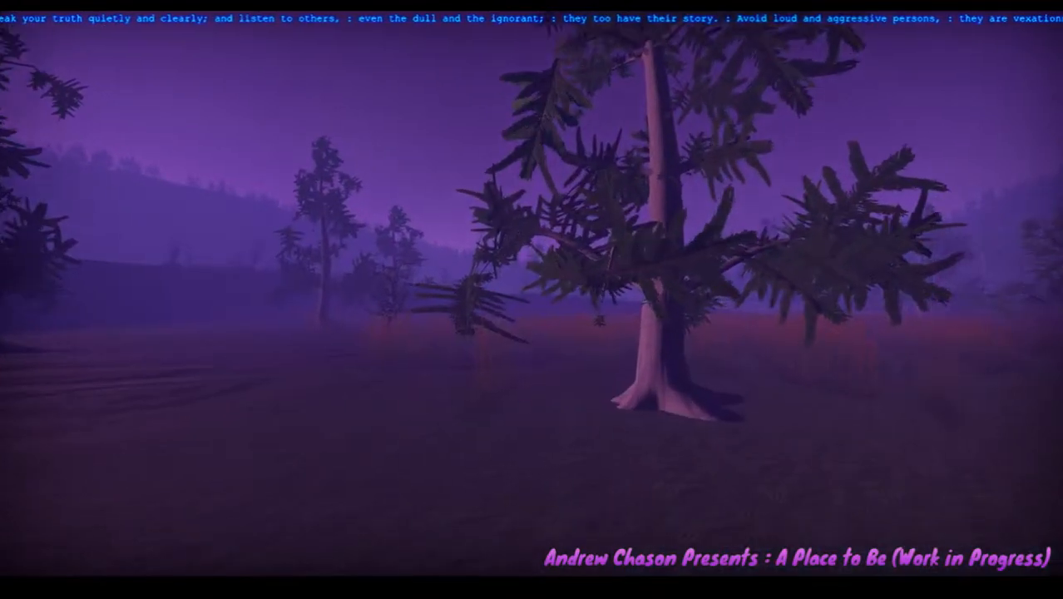
mouse_move(532, 299)
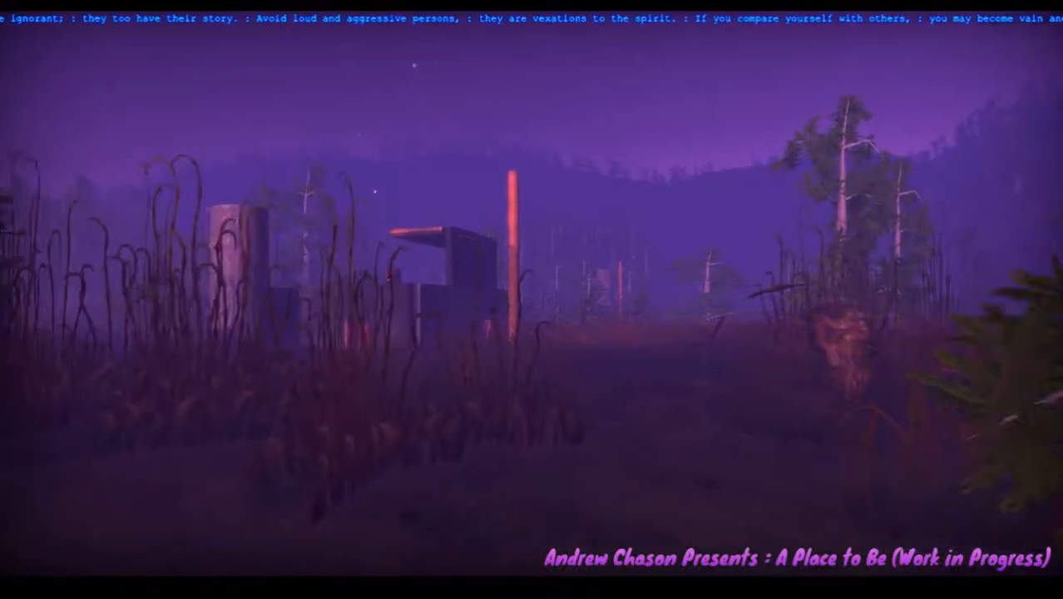
mouse_move(531, 300)
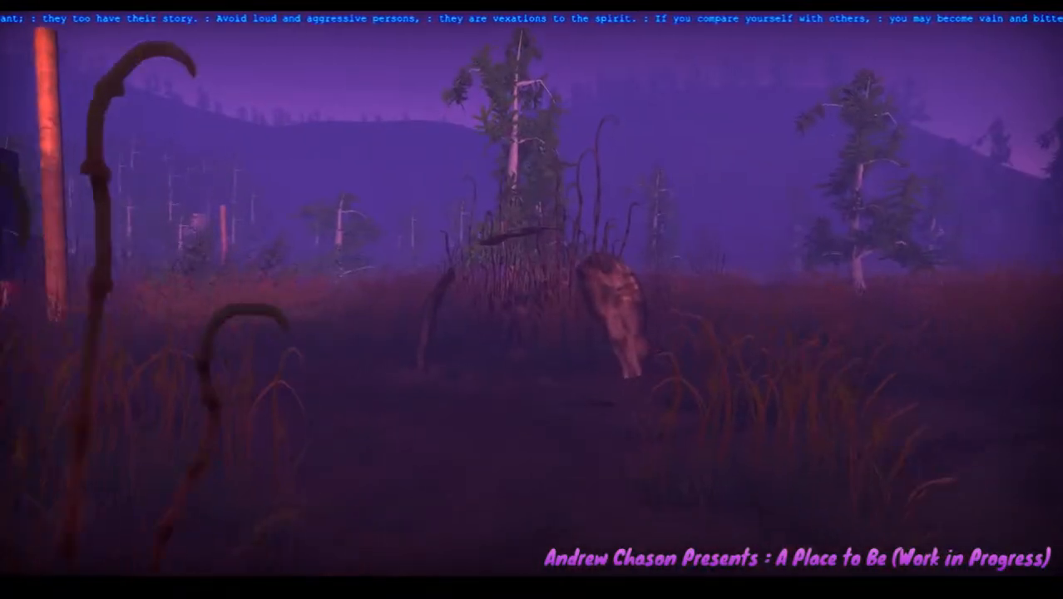